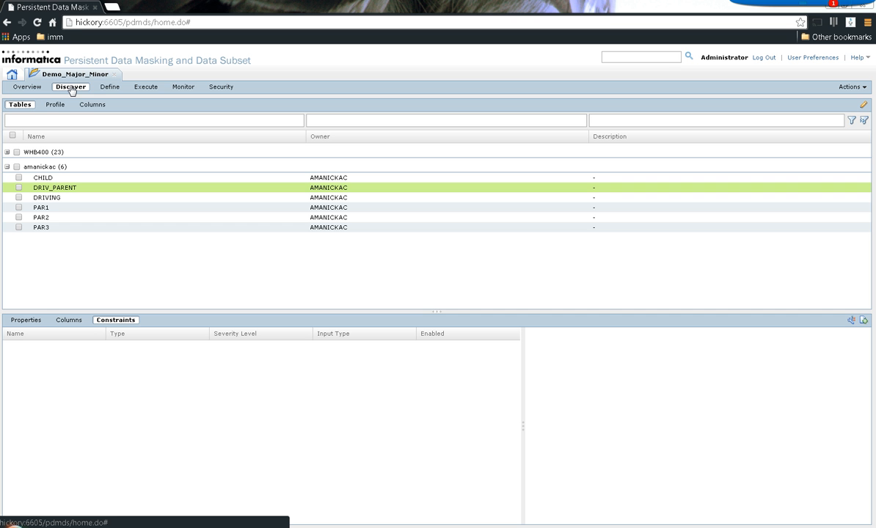
{"action": "mouse_move", "coordinate": [82, 91]}
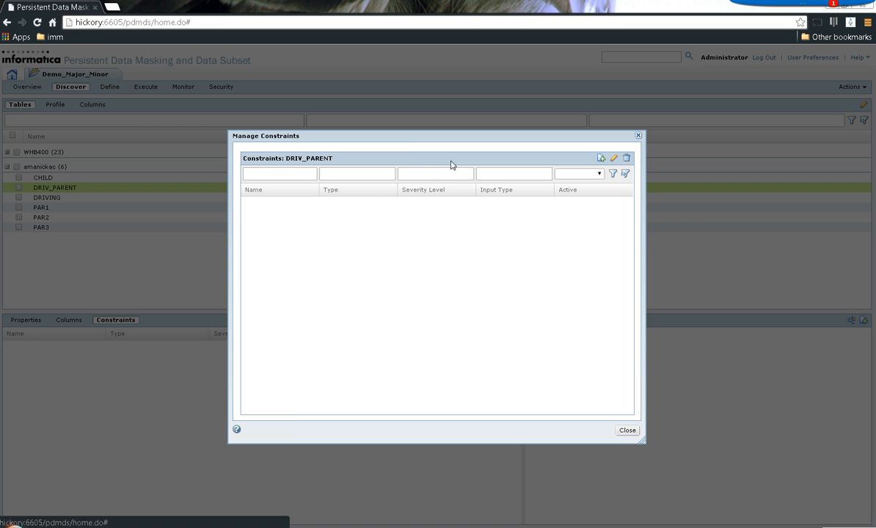
- Start a new constraint on DRIV_PARENT with DRIVING chosen as the parent table
{"action": "left_click", "coordinate": [599, 158]}
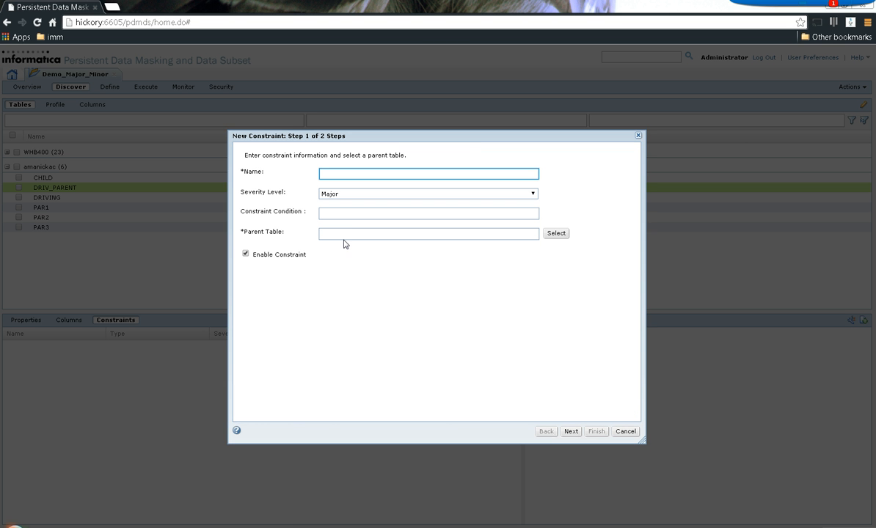
{"action": "left_click", "coordinate": [557, 232]}
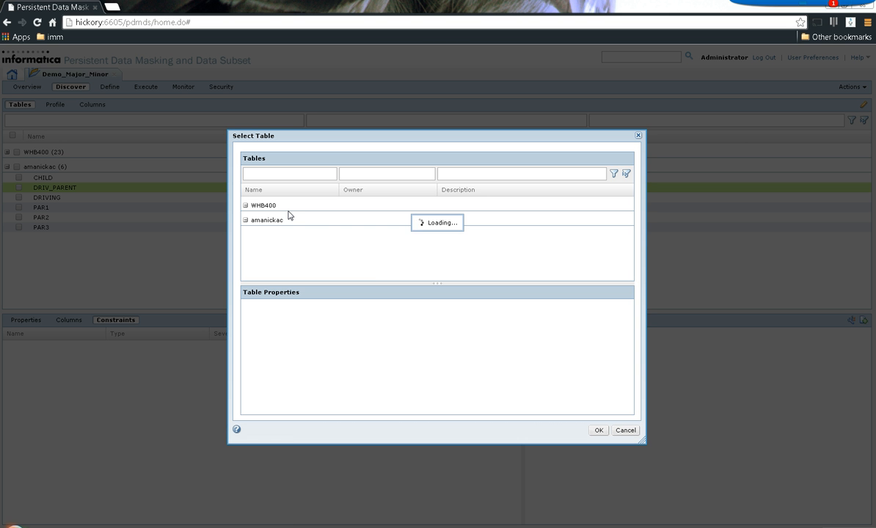
{"action": "left_click", "coordinate": [245, 205]}
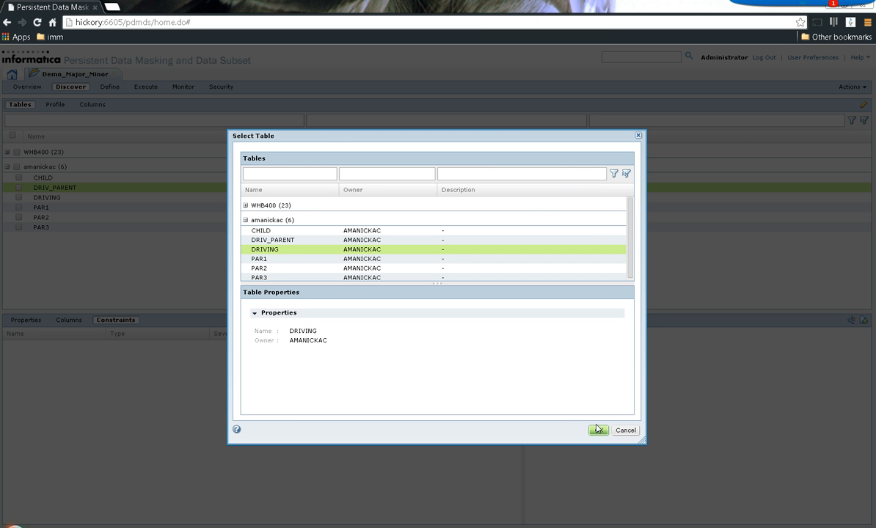
{"action": "left_click", "coordinate": [598, 432]}
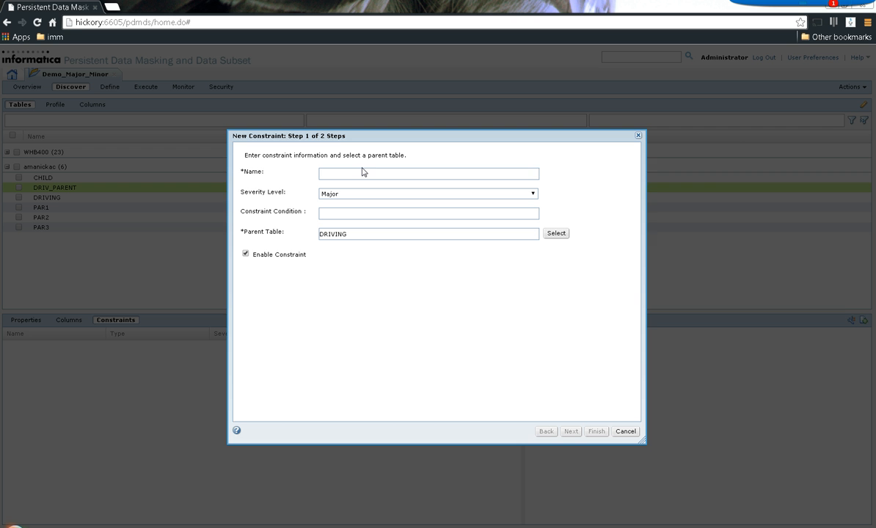
- Name the constraint fk_Driving, map child DATA to parent DATA, and finish
{"action": "type", "text": "fk_Driving"}
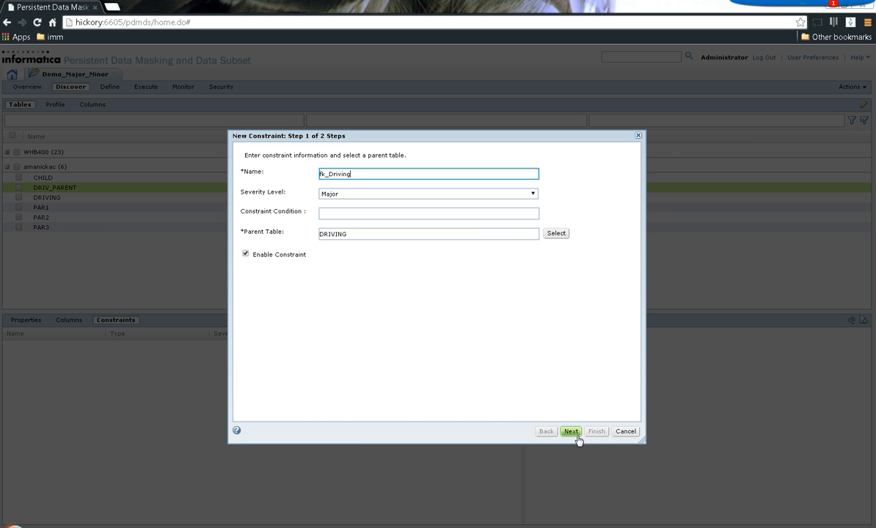
{"action": "left_click", "coordinate": [569, 431]}
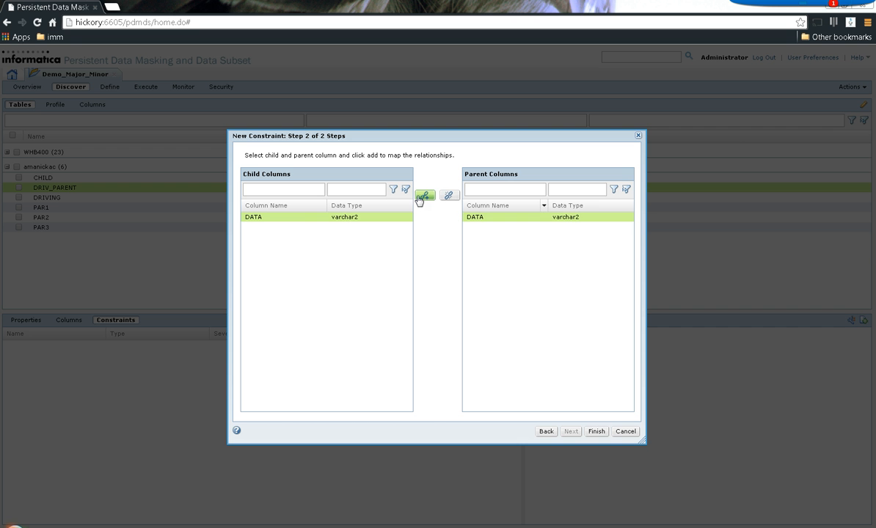
{"action": "left_click", "coordinate": [426, 196]}
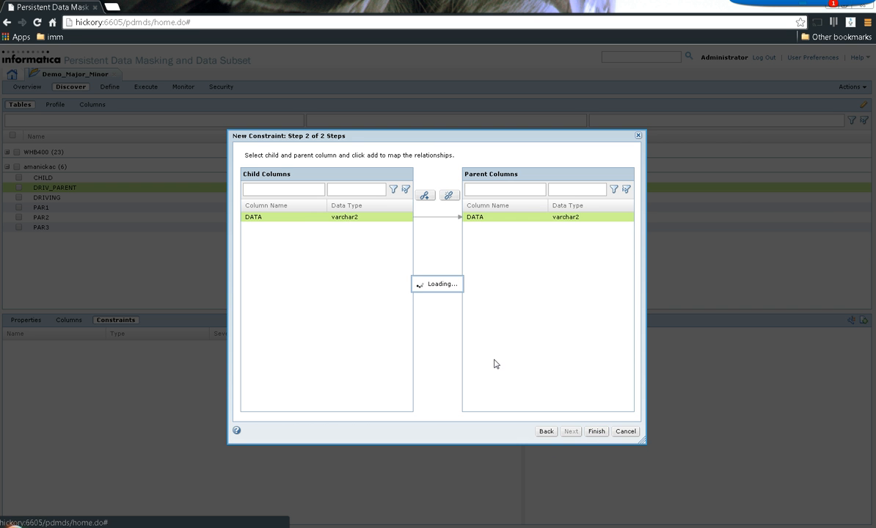
{"action": "left_click", "coordinate": [596, 431]}
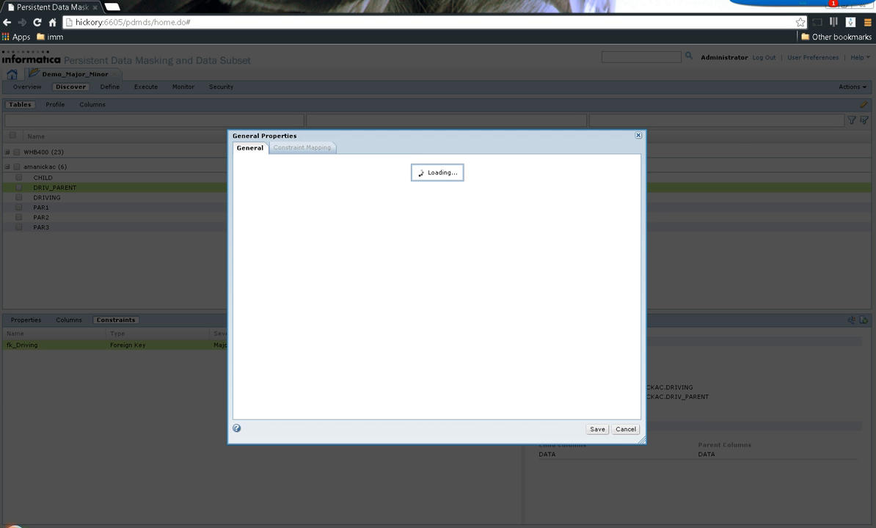
- Delete the existing Major fk_Driving constraint from DRIV_PARENT
{"action": "left_click", "coordinate": [625, 428]}
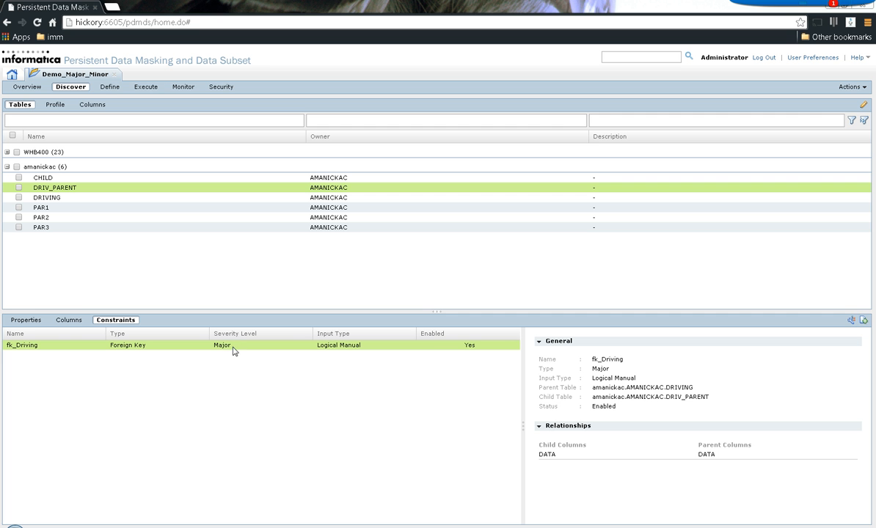
{"action": "mouse_move", "coordinate": [223, 352]}
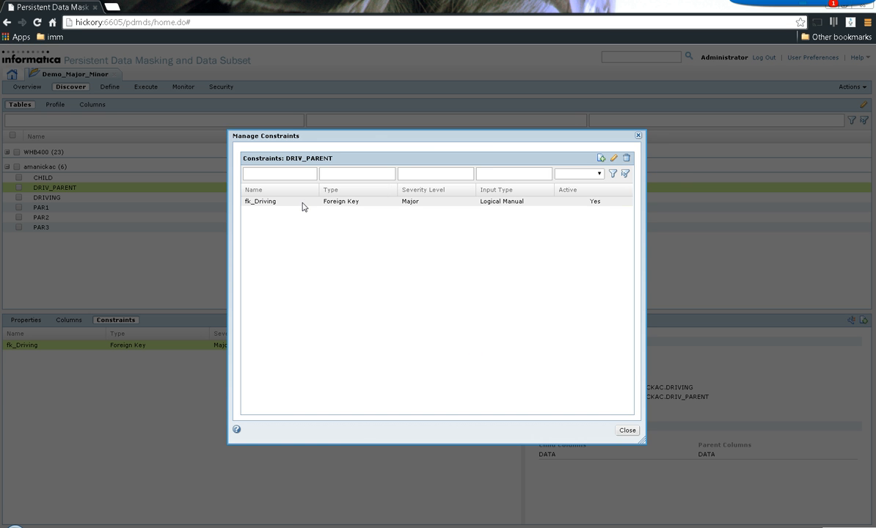
{"action": "left_click", "coordinate": [625, 158]}
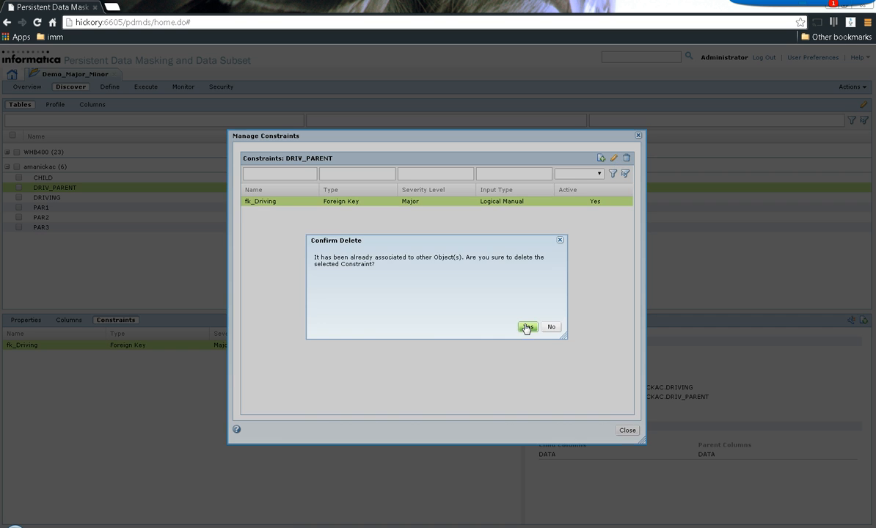
{"action": "left_click", "coordinate": [527, 326]}
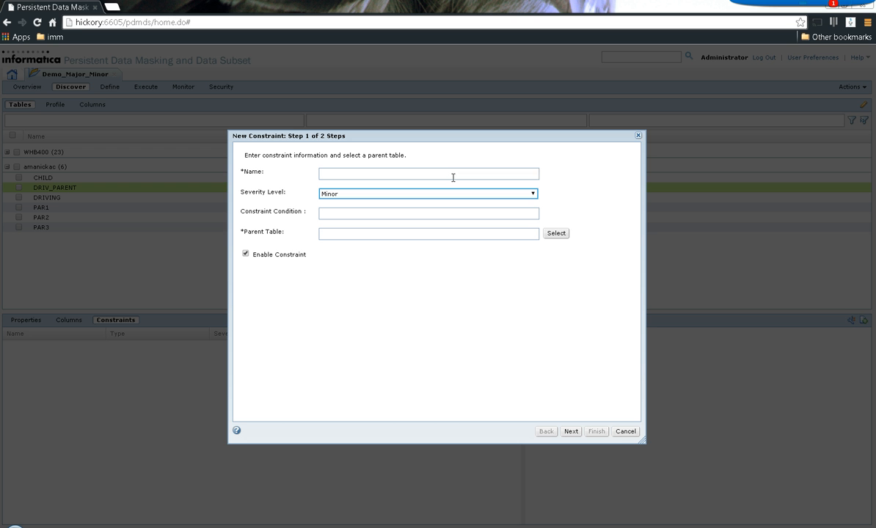
- Recreate fk_Driving as a Minor foreign key to parent DRIVING, mapping DATA to DATA
{"action": "type", "text": "fk_Driving"}
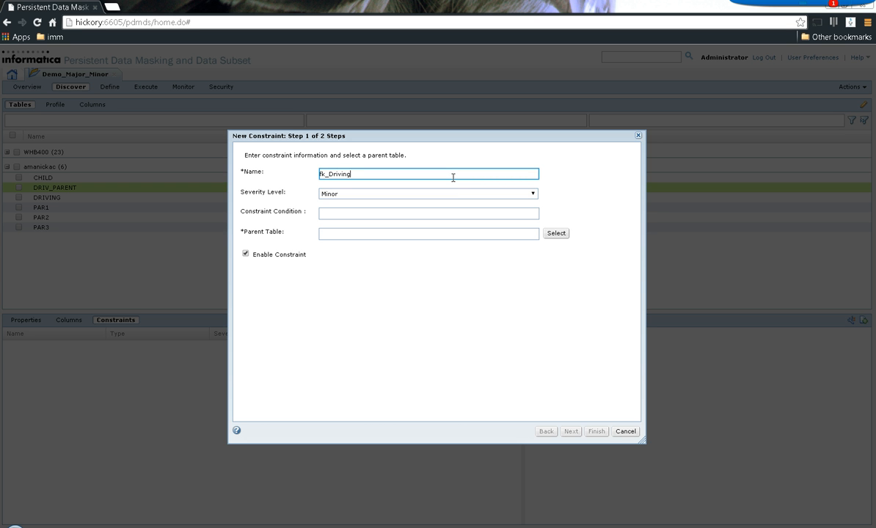
{"action": "left_click", "coordinate": [557, 232]}
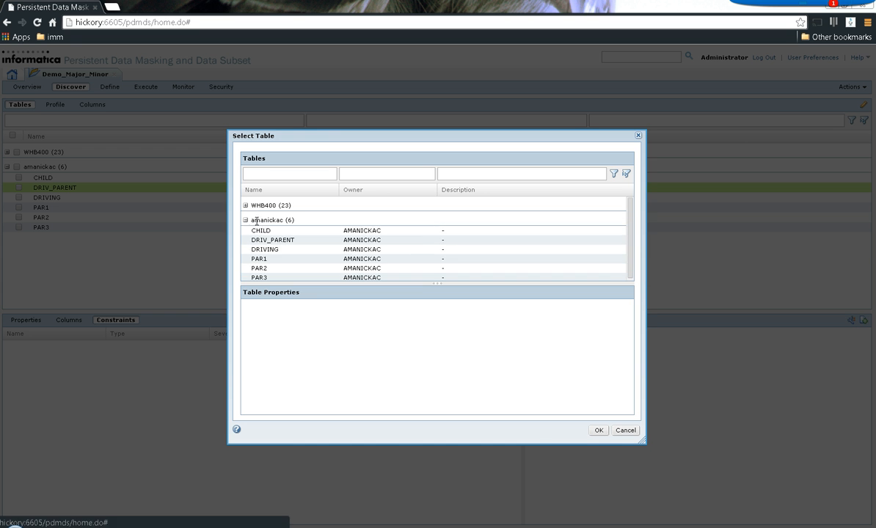
{"action": "left_click", "coordinate": [599, 430]}
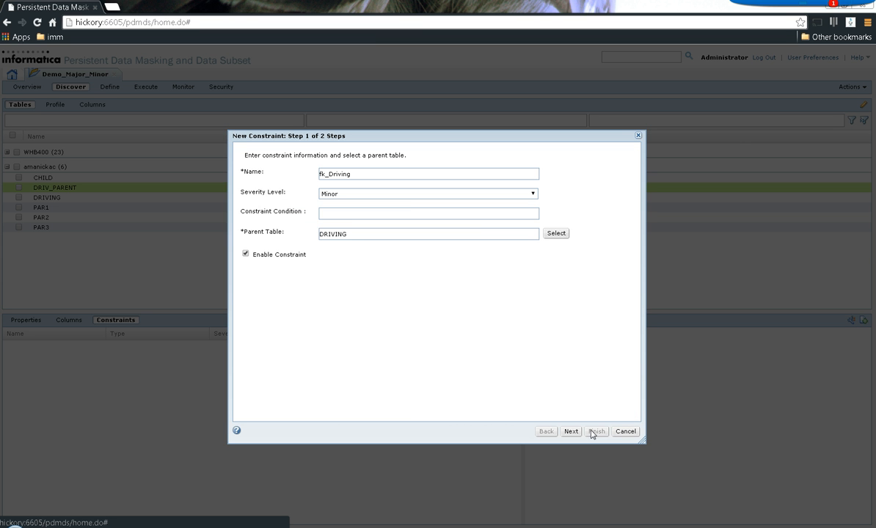
{"action": "left_click", "coordinate": [572, 432]}
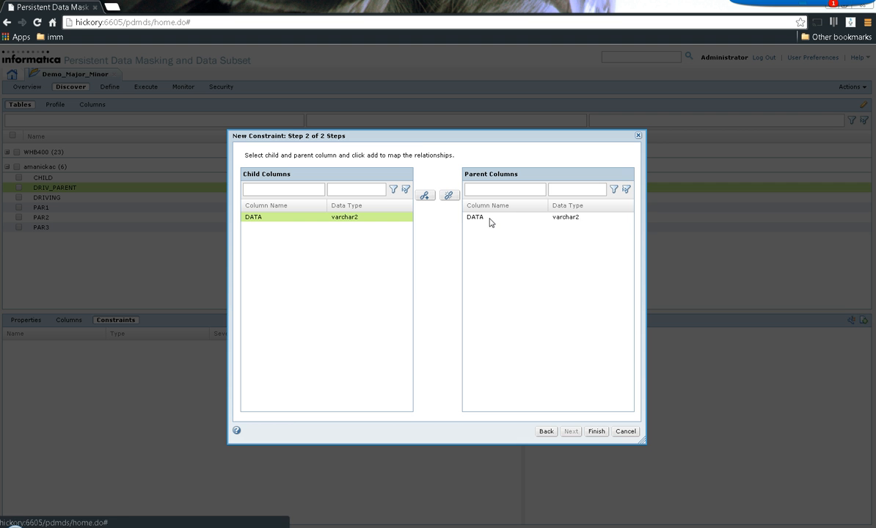
{"action": "left_click", "coordinate": [596, 432]}
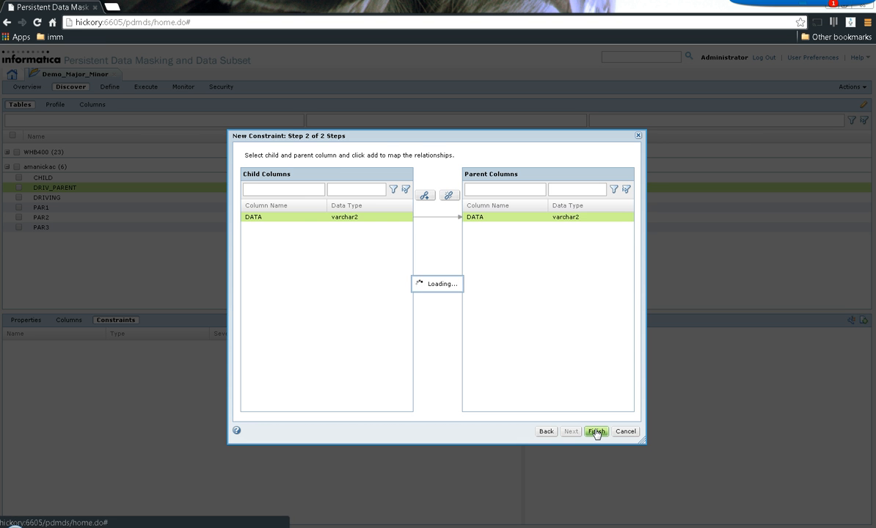
{"action": "left_click", "coordinate": [602, 431]}
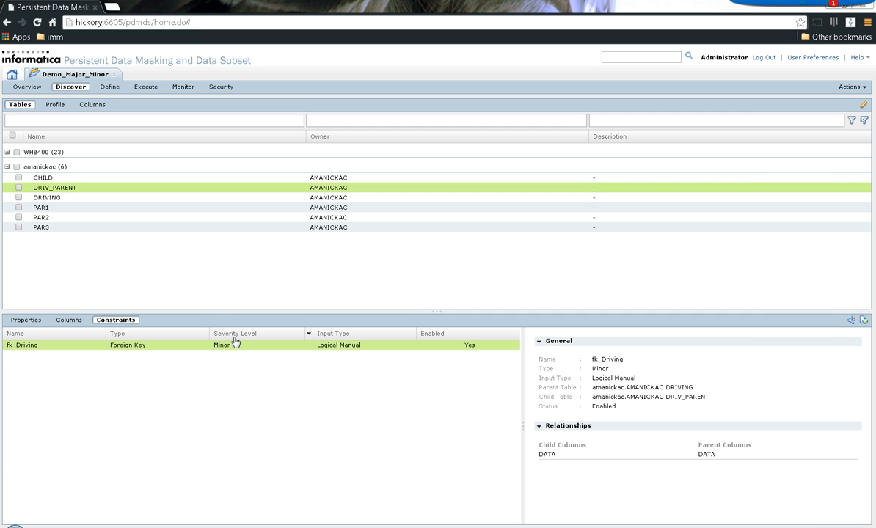
{"action": "mouse_move", "coordinate": [245, 353]}
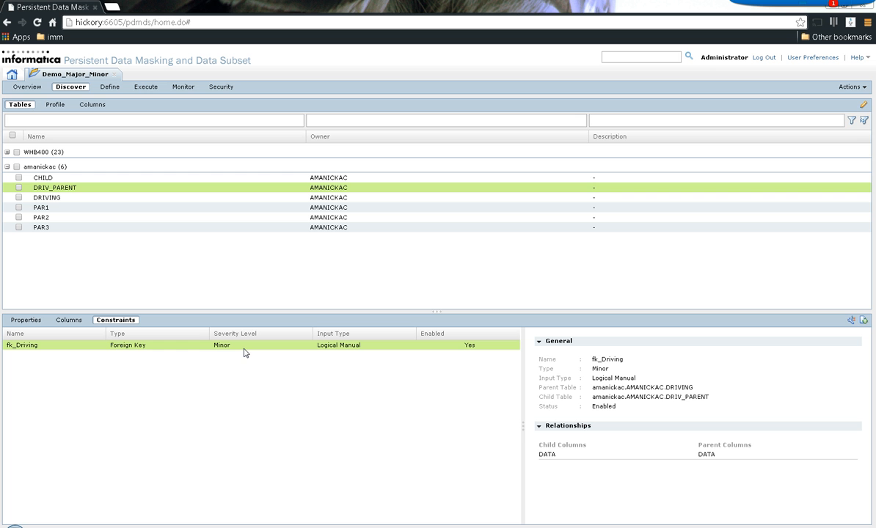
{"action": "mouse_move", "coordinate": [235, 353]}
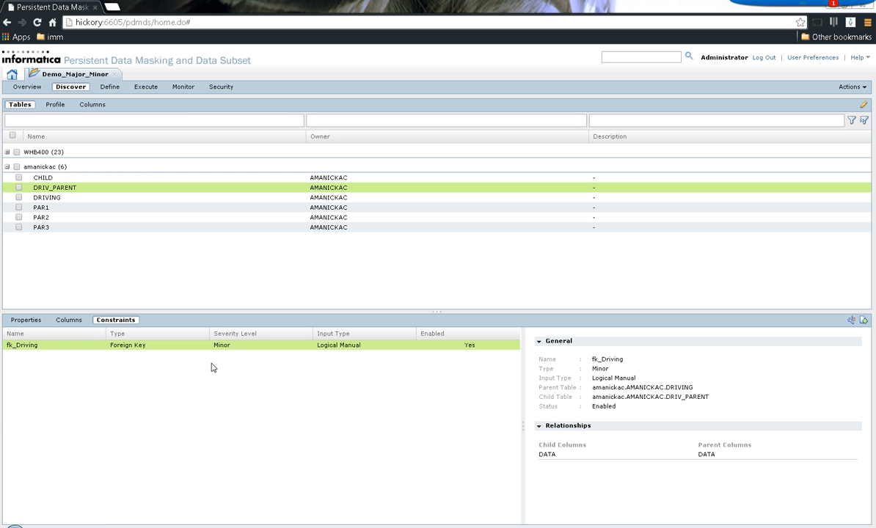
{"action": "mouse_move", "coordinate": [244, 348]}
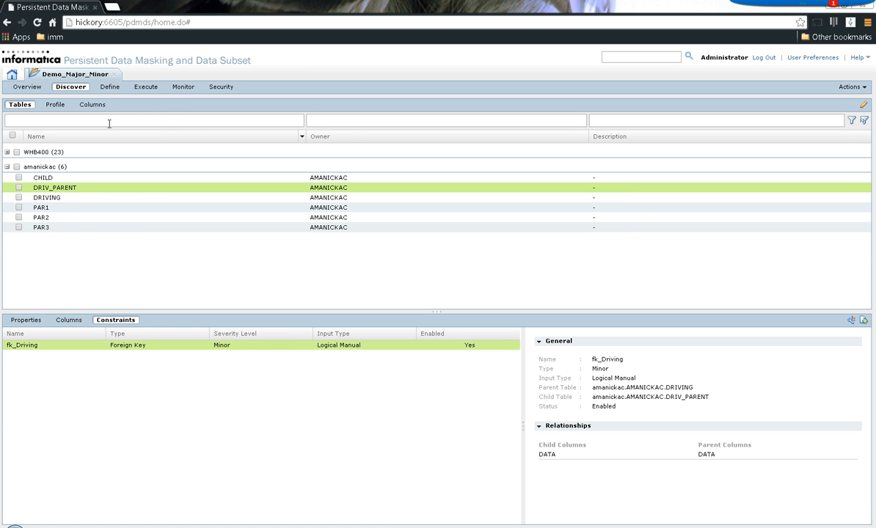
- Create entity demo_VideoKB with DRIVING as its driving table and save it
{"action": "left_click", "coordinate": [102, 86]}
{"action": "type", "text": "demo_"}
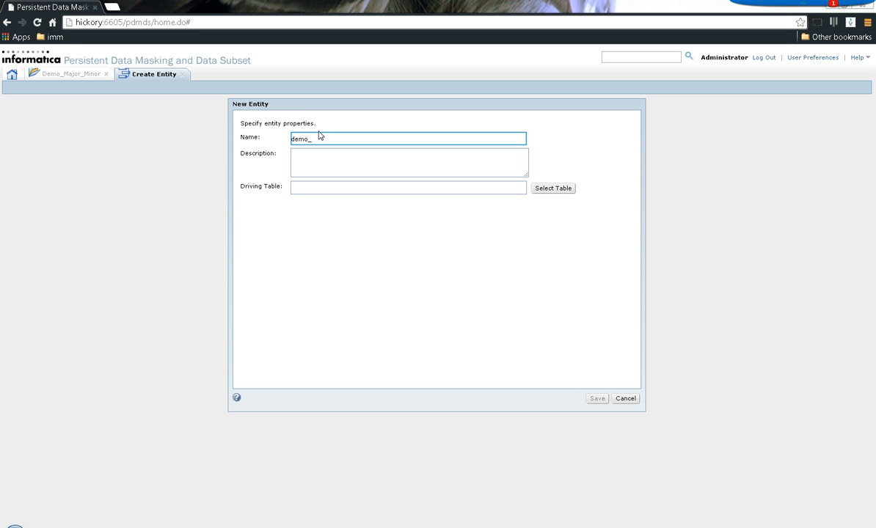
{"action": "type", "text": "view"}
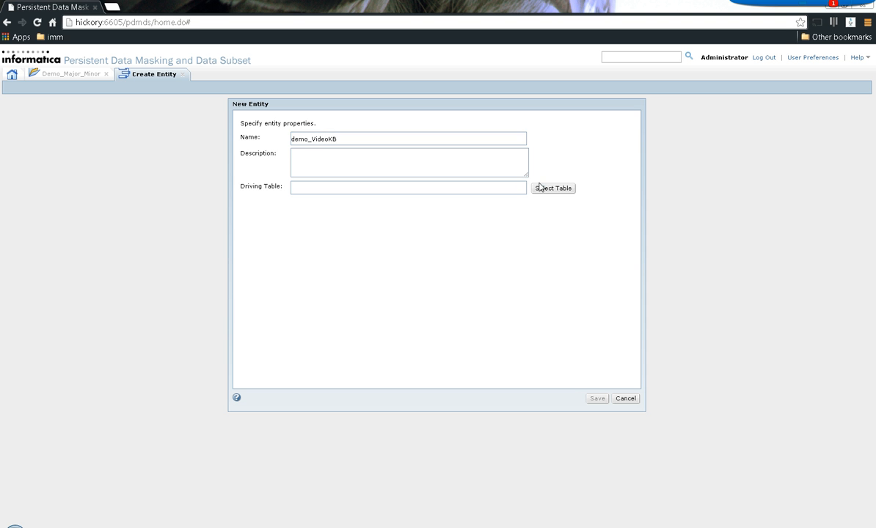
{"action": "left_click", "coordinate": [554, 187]}
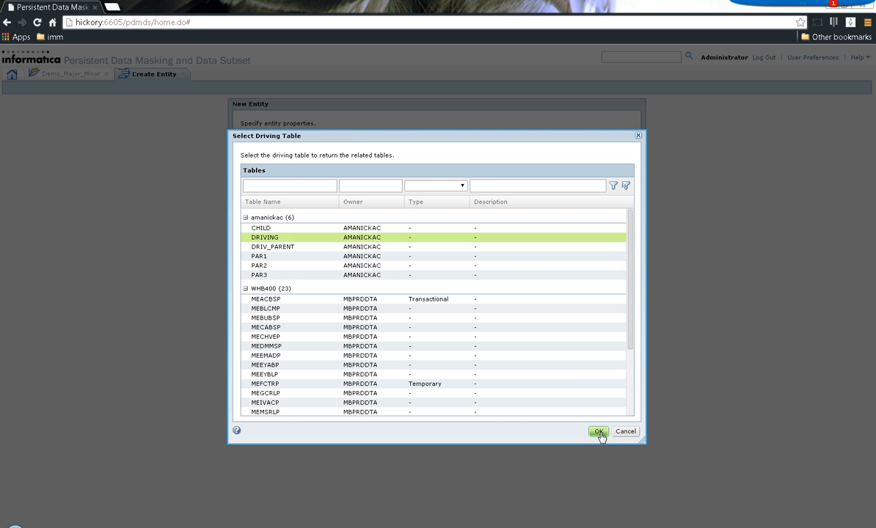
{"action": "left_click", "coordinate": [597, 432]}
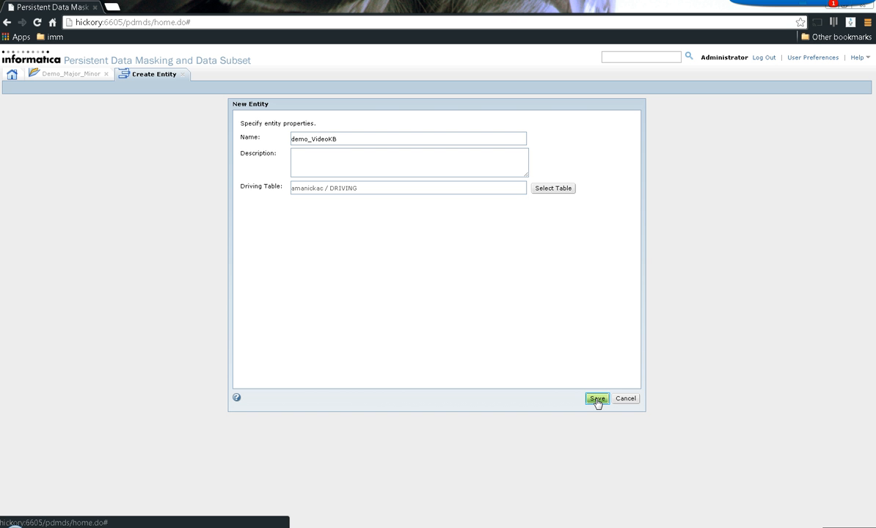
{"action": "left_click", "coordinate": [599, 399]}
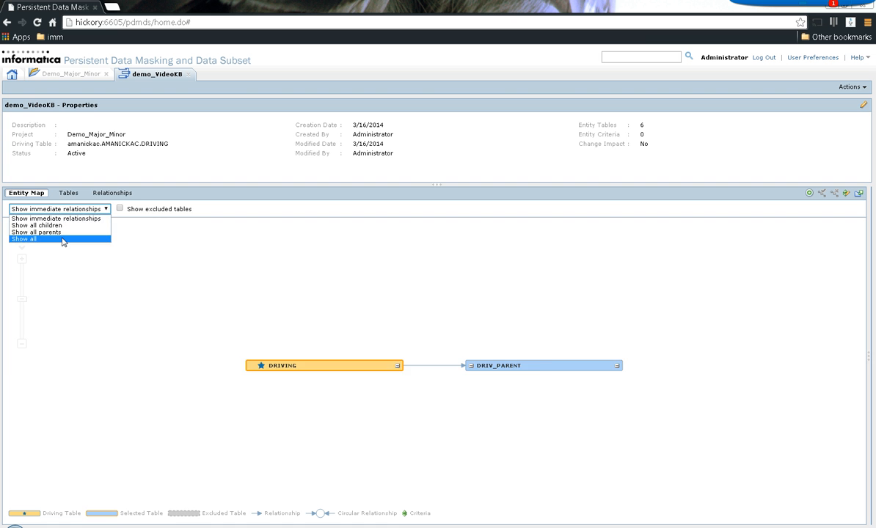
- Show all related tables (DRIV_PARENT, PAR1, PAR2, PAR3, CHILD) in the demo_VideoKB entity map
{"action": "left_click", "coordinate": [29, 240]}
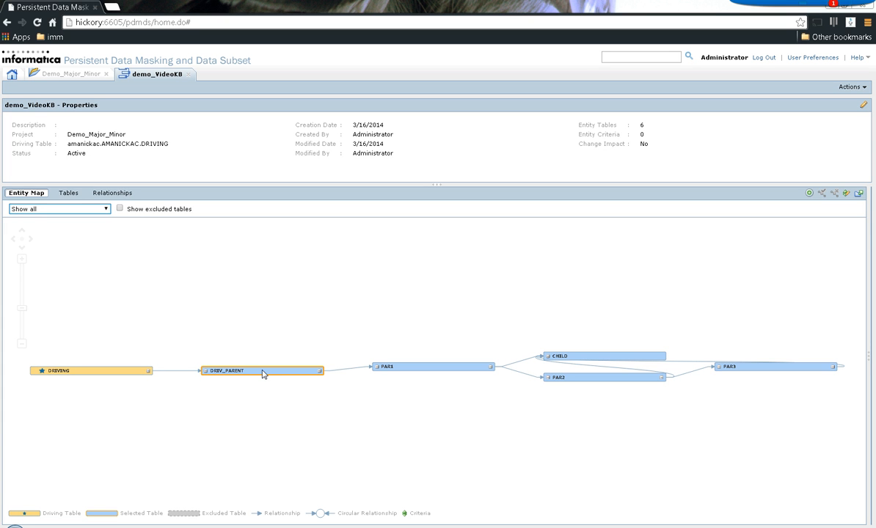
{"action": "mouse_move", "coordinate": [62, 369]}
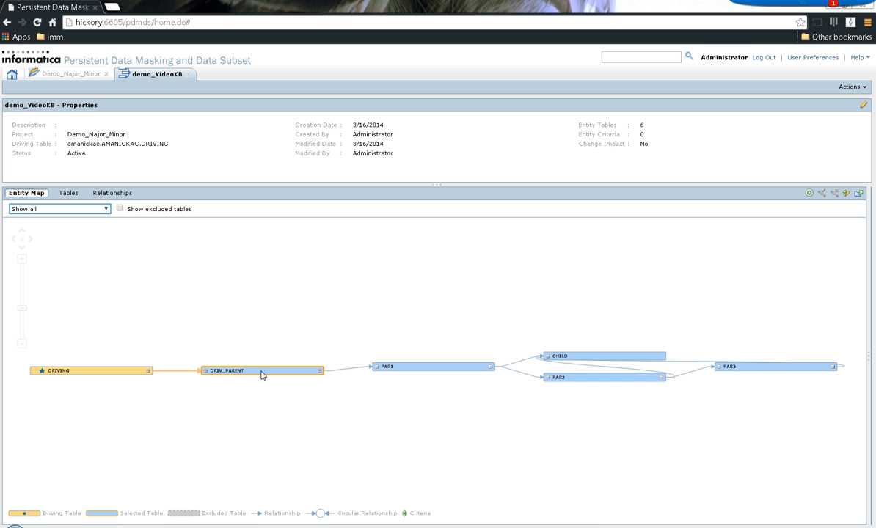
{"action": "right_click", "coordinate": [262, 375]}
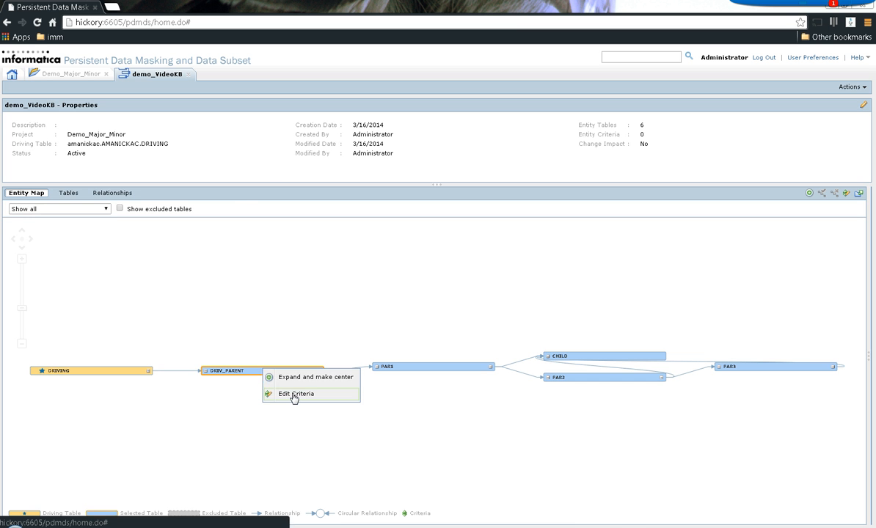
{"action": "left_click", "coordinate": [301, 393]}
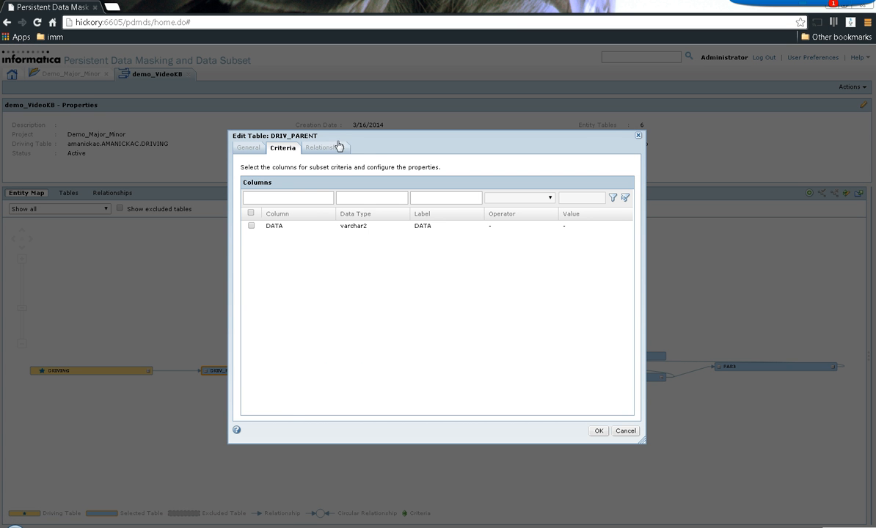
{"action": "left_click", "coordinate": [322, 146]}
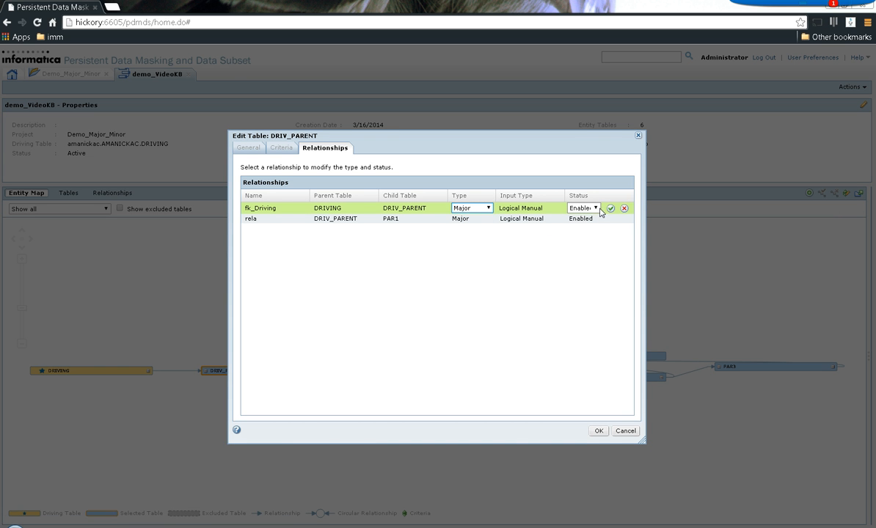
{"action": "left_click", "coordinate": [614, 208]}
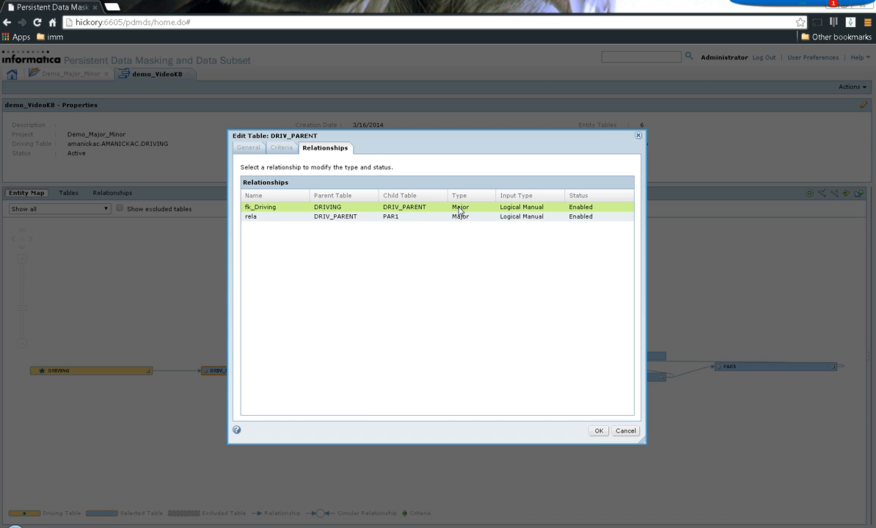
{"action": "left_click", "coordinate": [599, 431]}
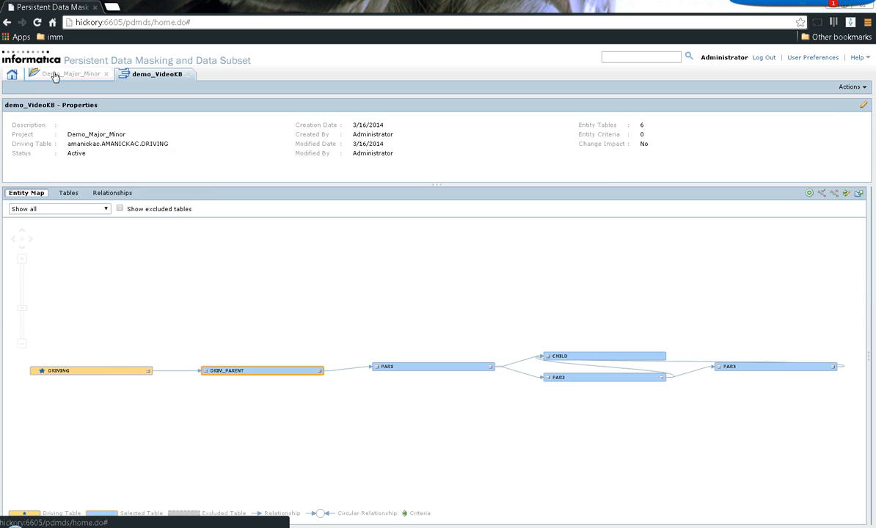
{"action": "left_click", "coordinate": [71, 74]}
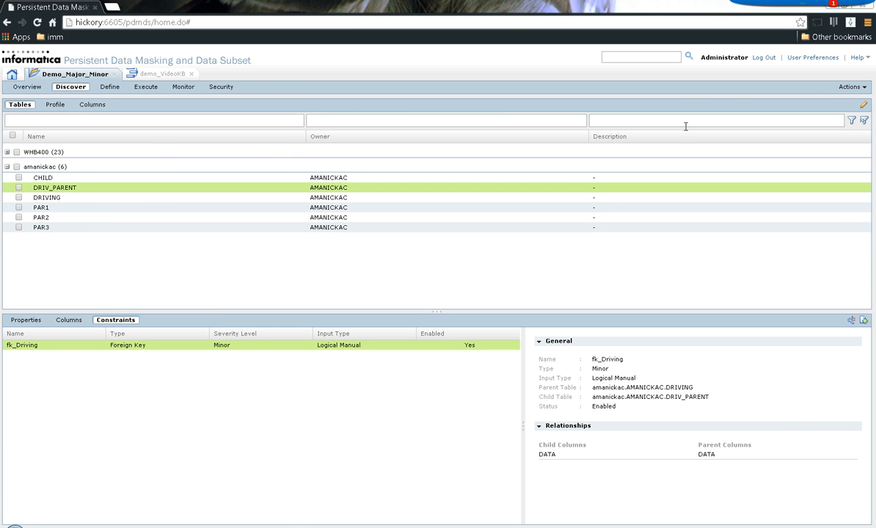
{"action": "left_click", "coordinate": [851, 87]}
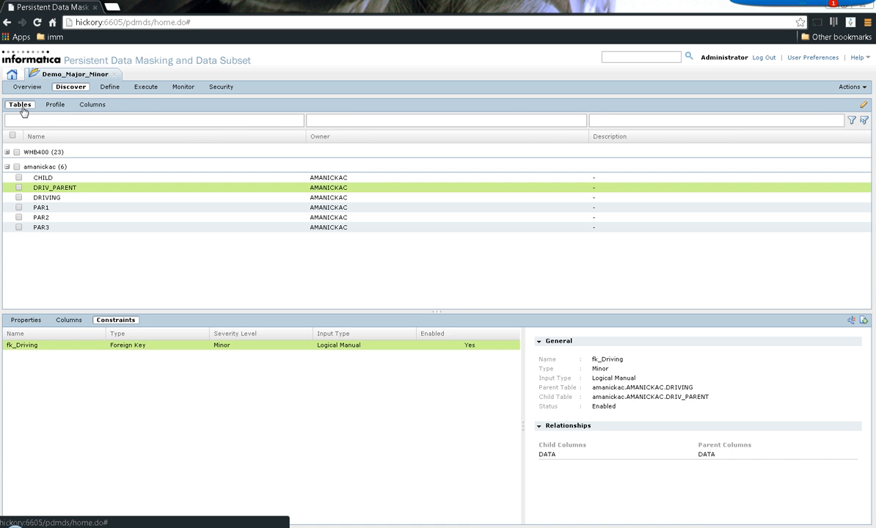
{"action": "left_click", "coordinate": [53, 104]}
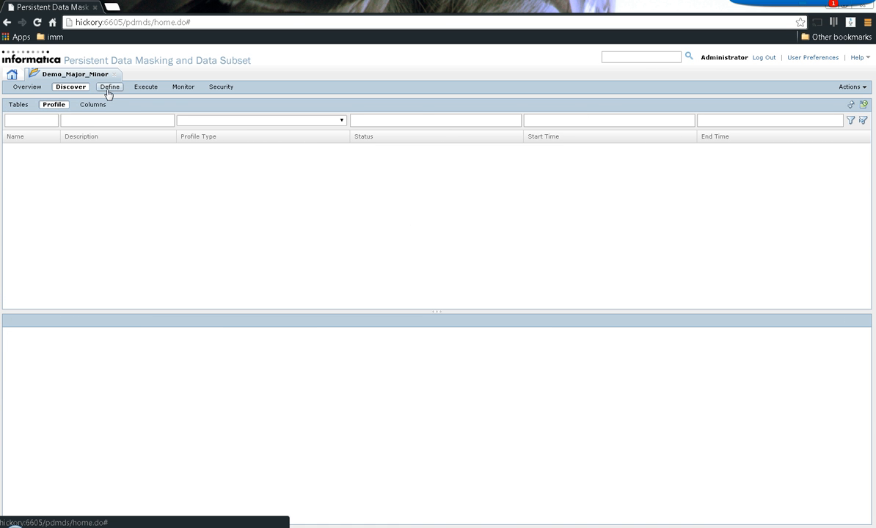
{"action": "left_click", "coordinate": [112, 87]}
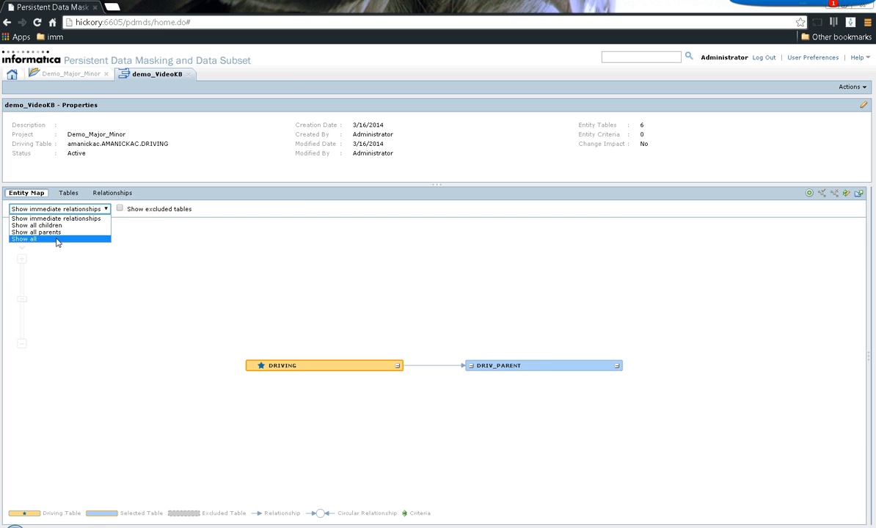
- Show all parent and child tables for demo_VideoKB, review the Relationships list, and return to the map
{"action": "left_click", "coordinate": [111, 192]}
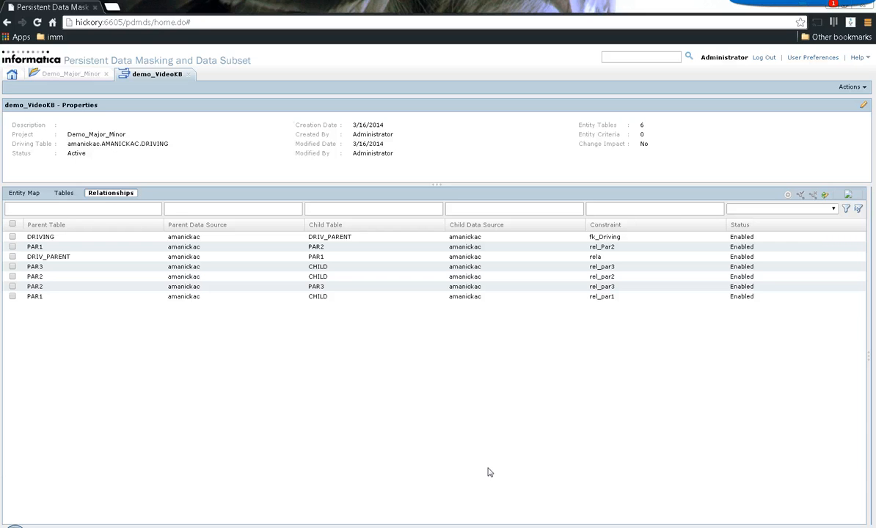
{"action": "left_click", "coordinate": [26, 194]}
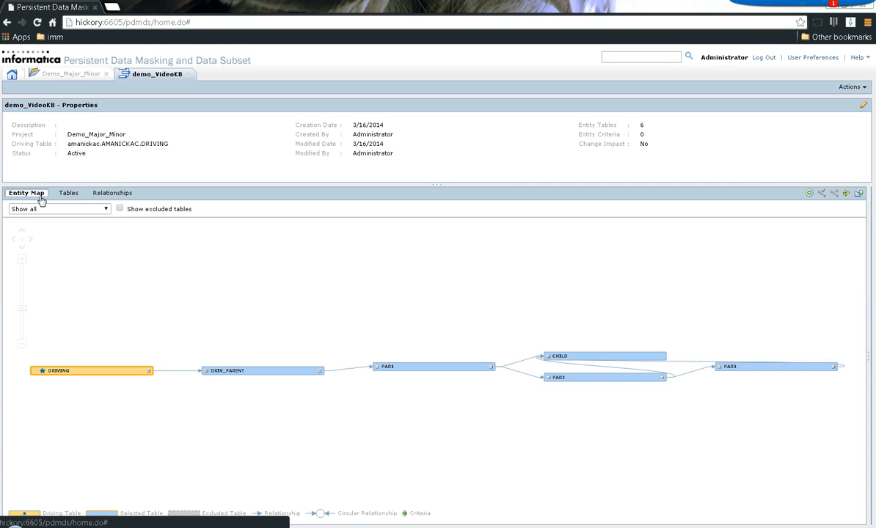